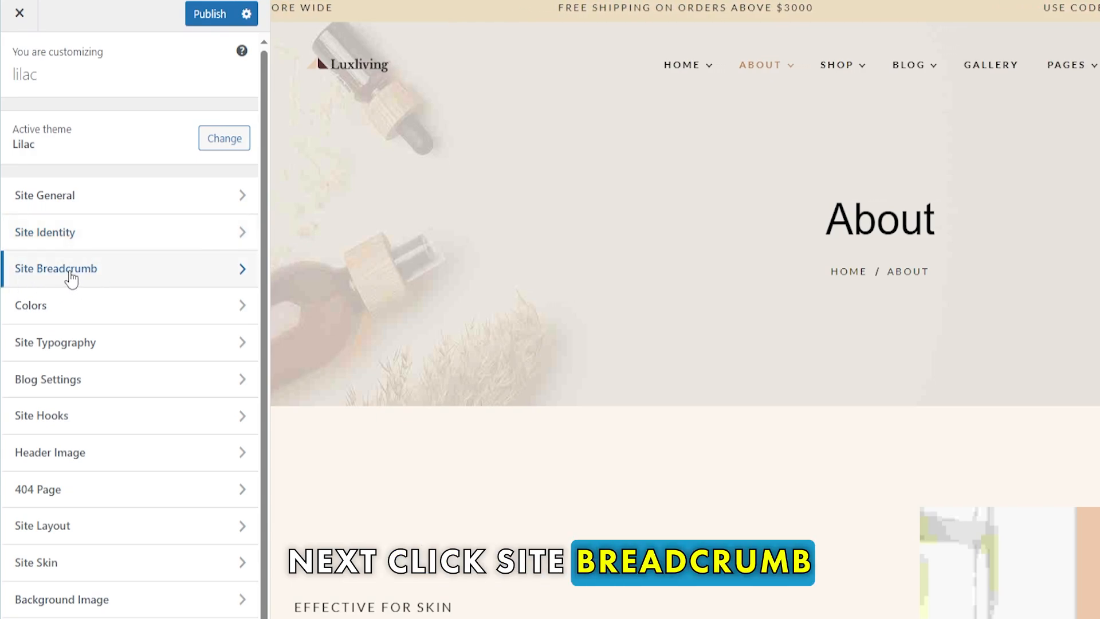
- Reach the Site Breadcrumb General settings, then back out to its Colors & Background options
left_click(56, 268)
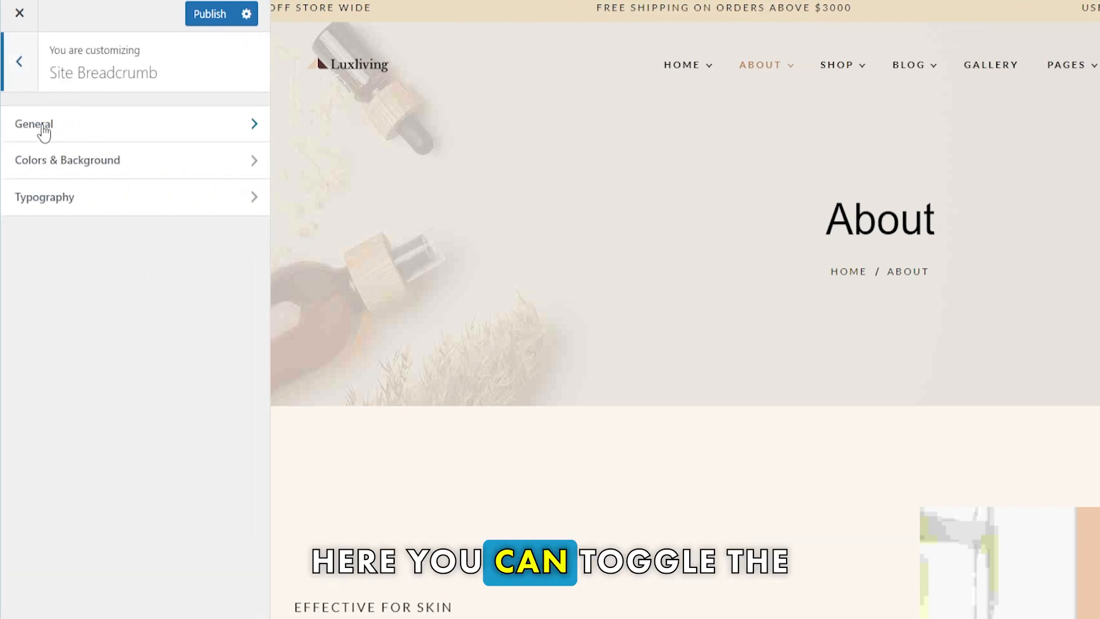
left_click(33, 123)
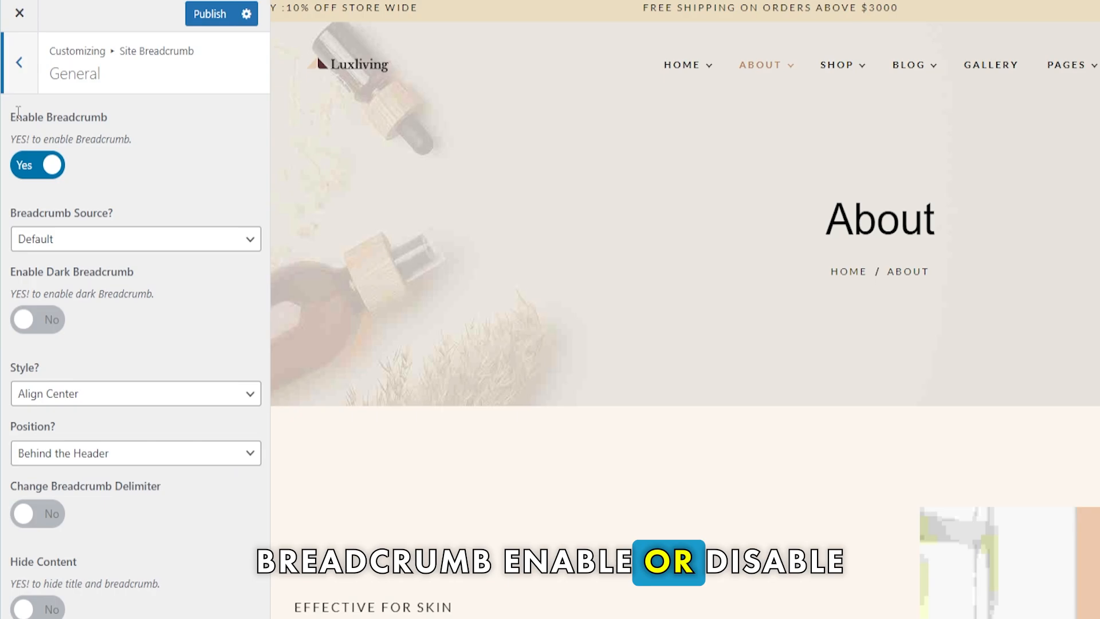
left_click(19, 62)
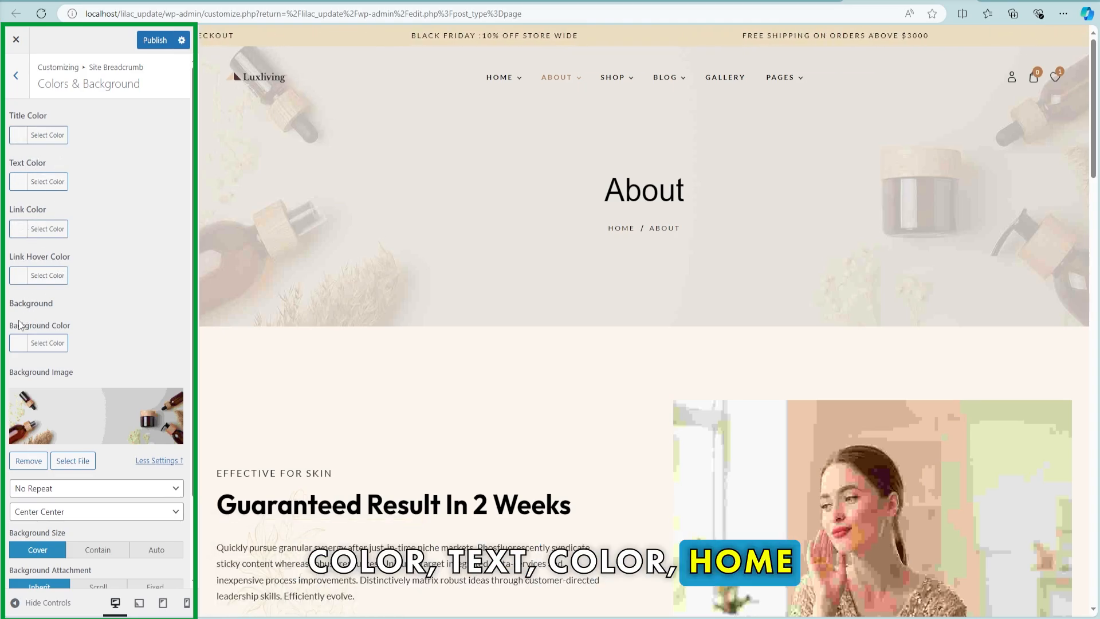
- Start choosing a new breadcrumb background image from the Background Image control
scroll("down", 3)
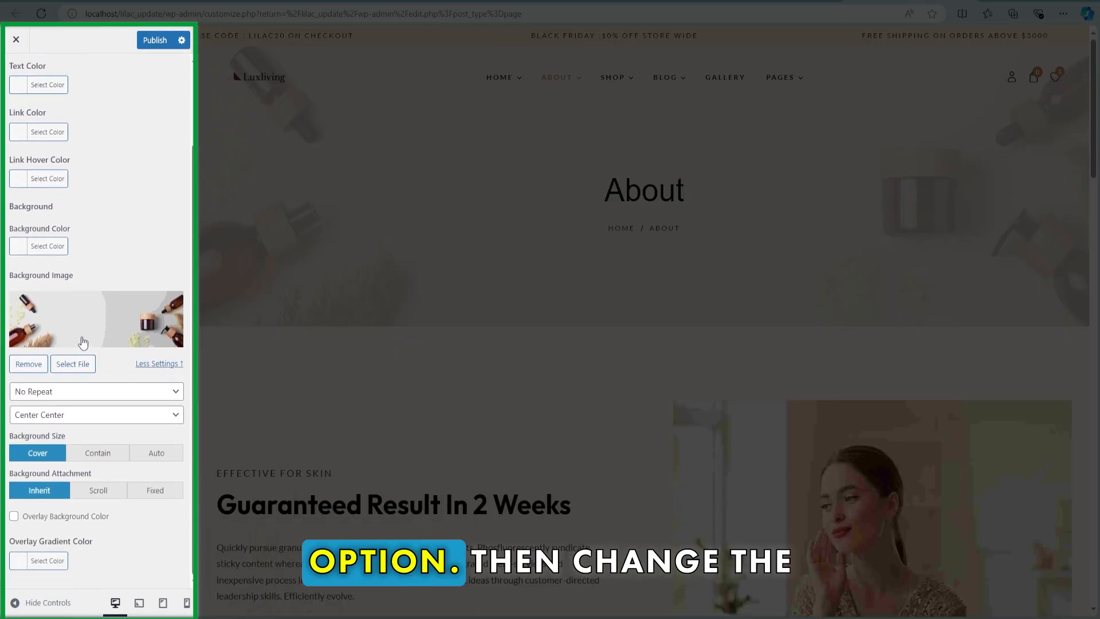
left_click(47, 135)
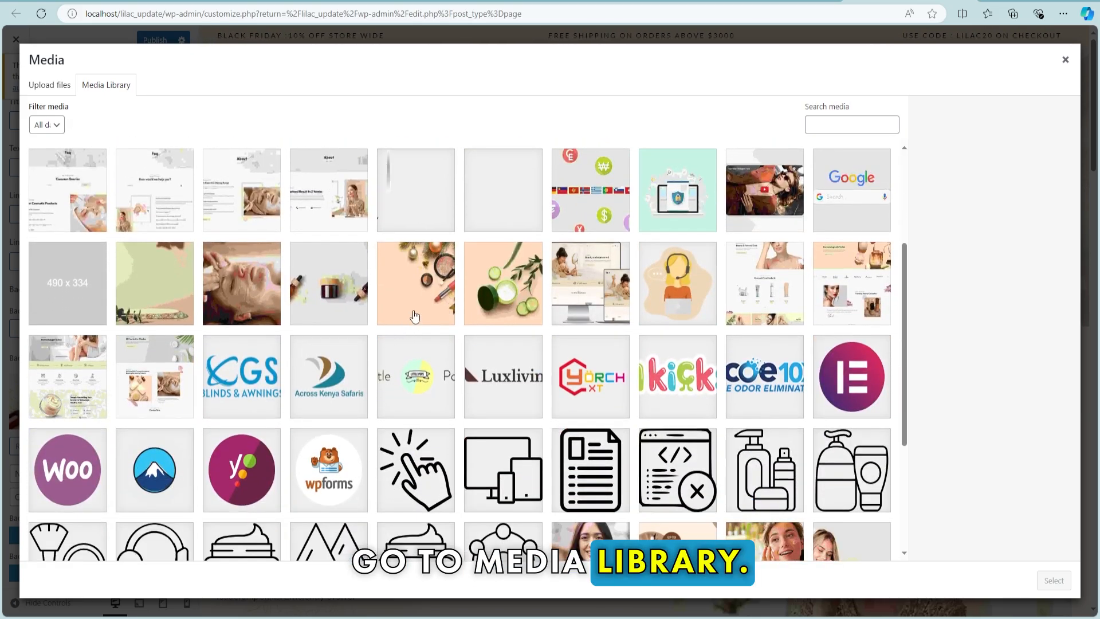
- Make the peach makeup-and-ornaments photo the breadcrumb background
left_click(415, 284)
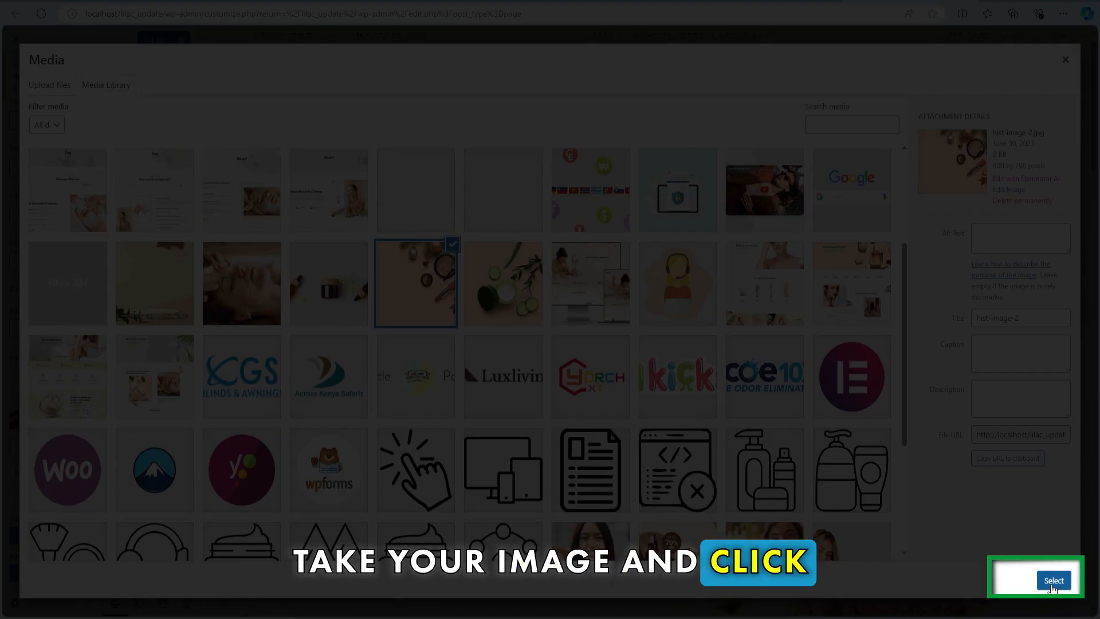
left_click(1054, 580)
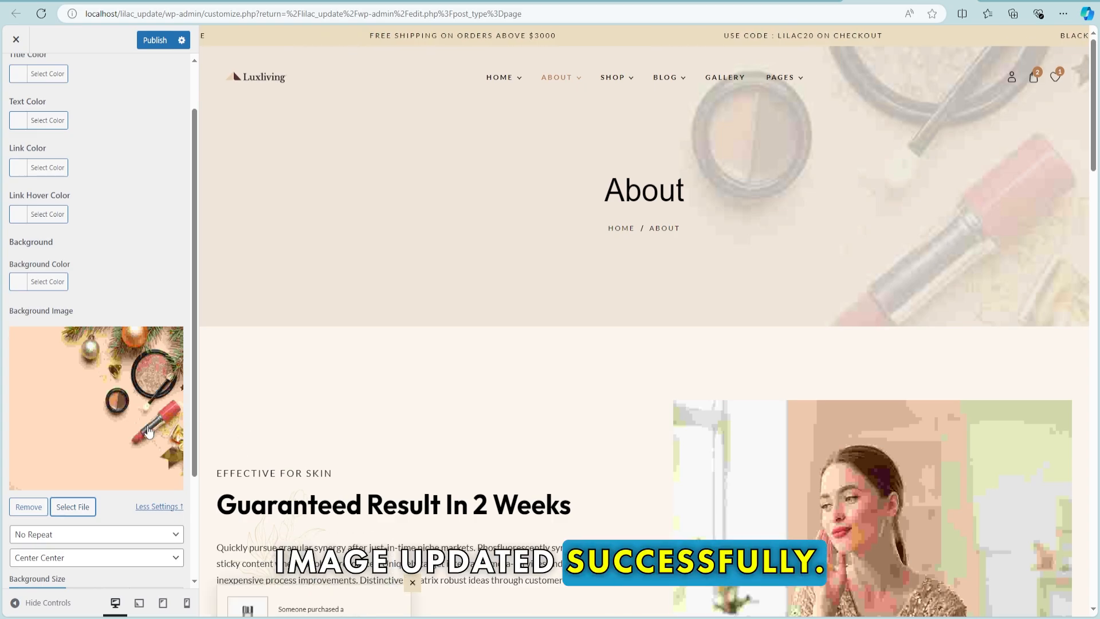
scroll("down", 3)
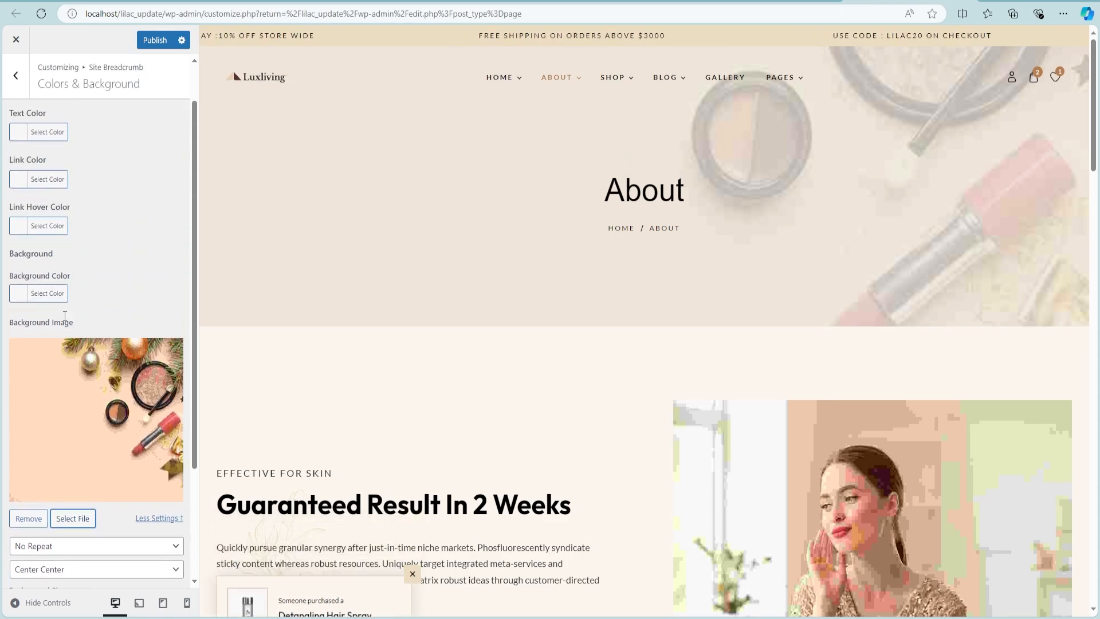
left_click(15, 76)
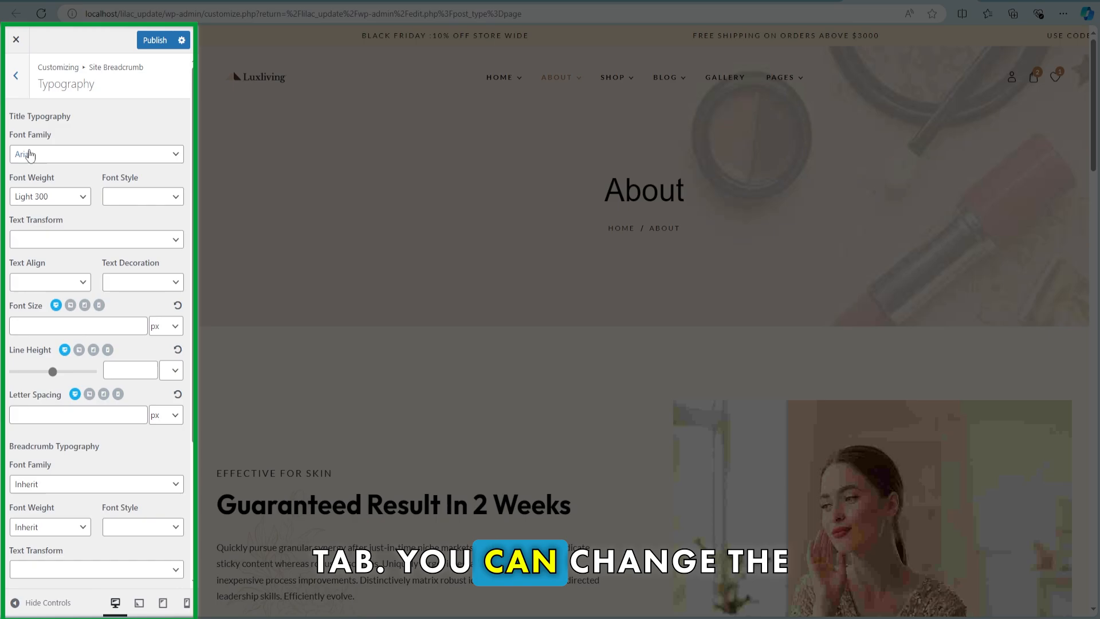
- Set the breadcrumb Title Typography font family to Times and publish the changes
left_click(96, 153)
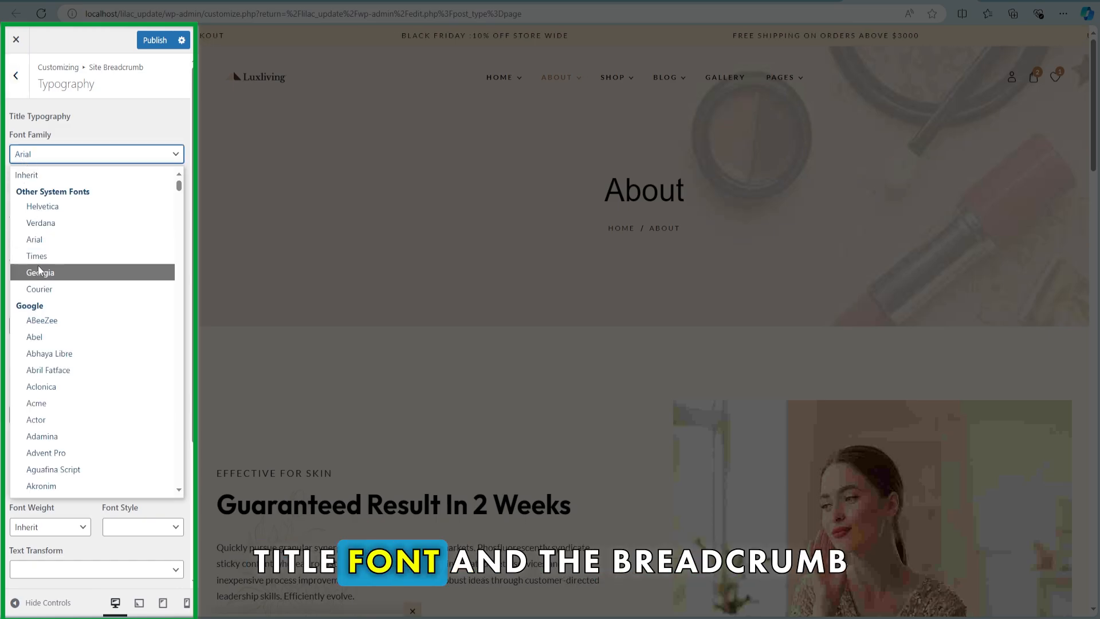
left_click(37, 255)
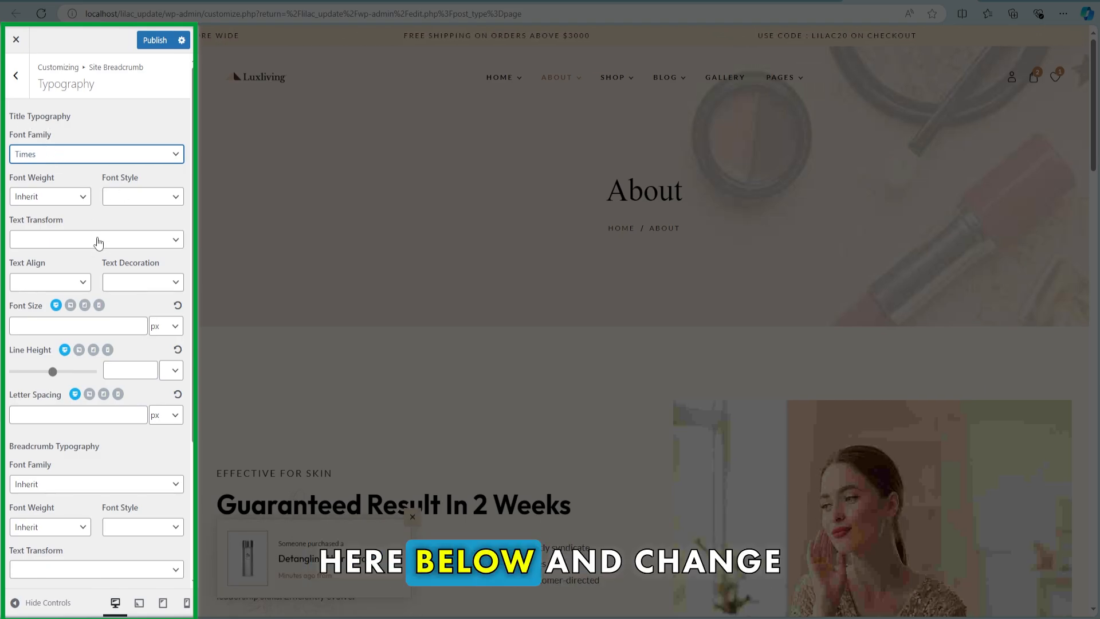
scroll("down", 3)
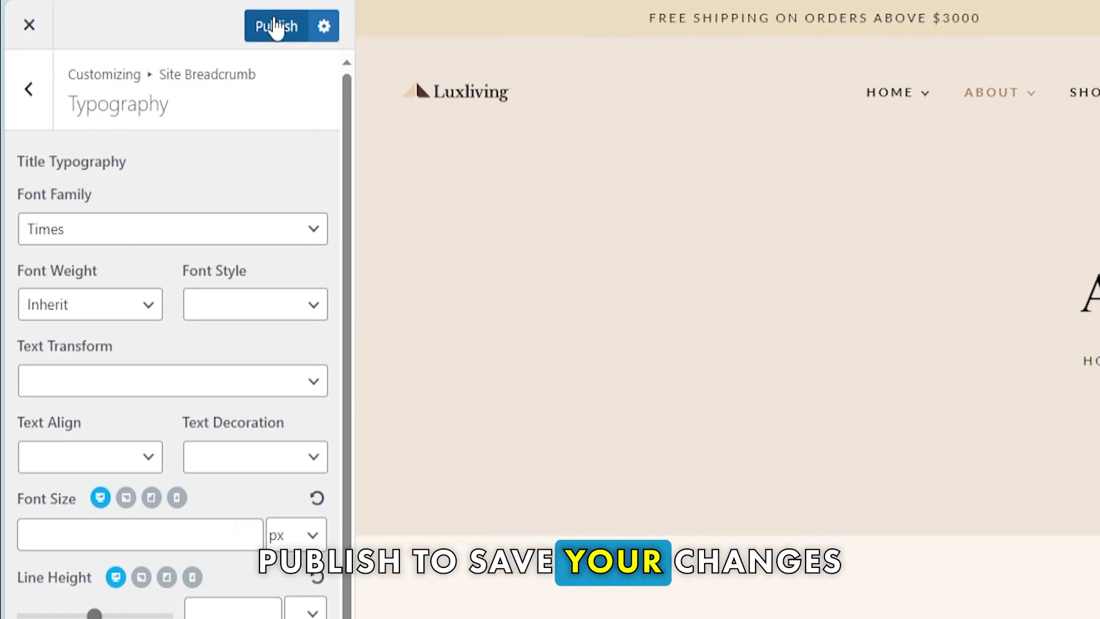
left_click(275, 26)
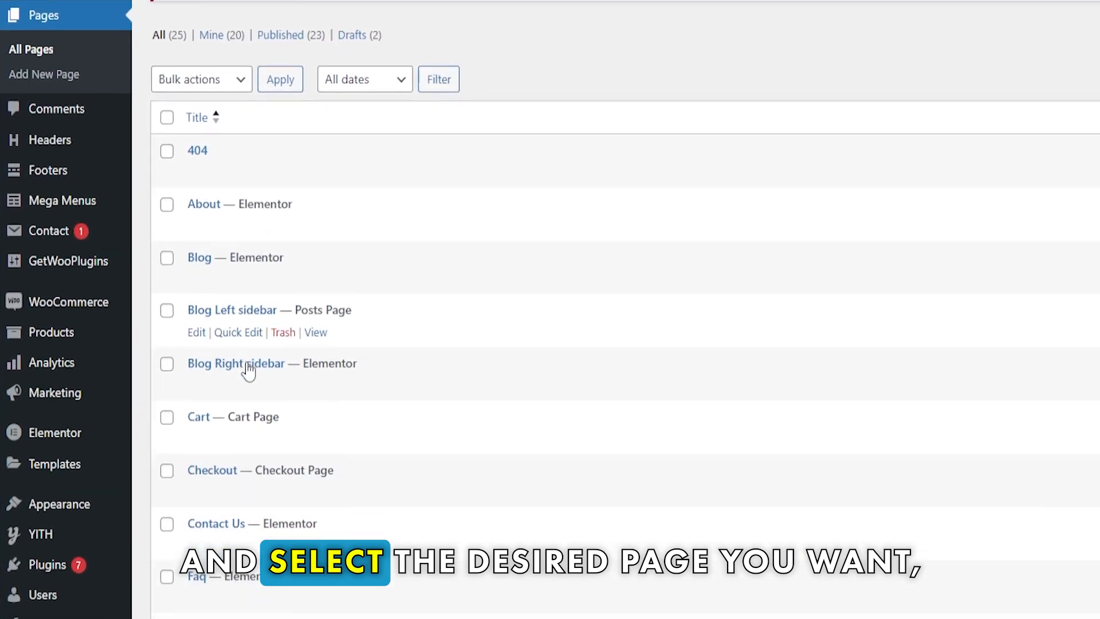
- Edit the Faq page from the All Pages list
scroll("down", 3)
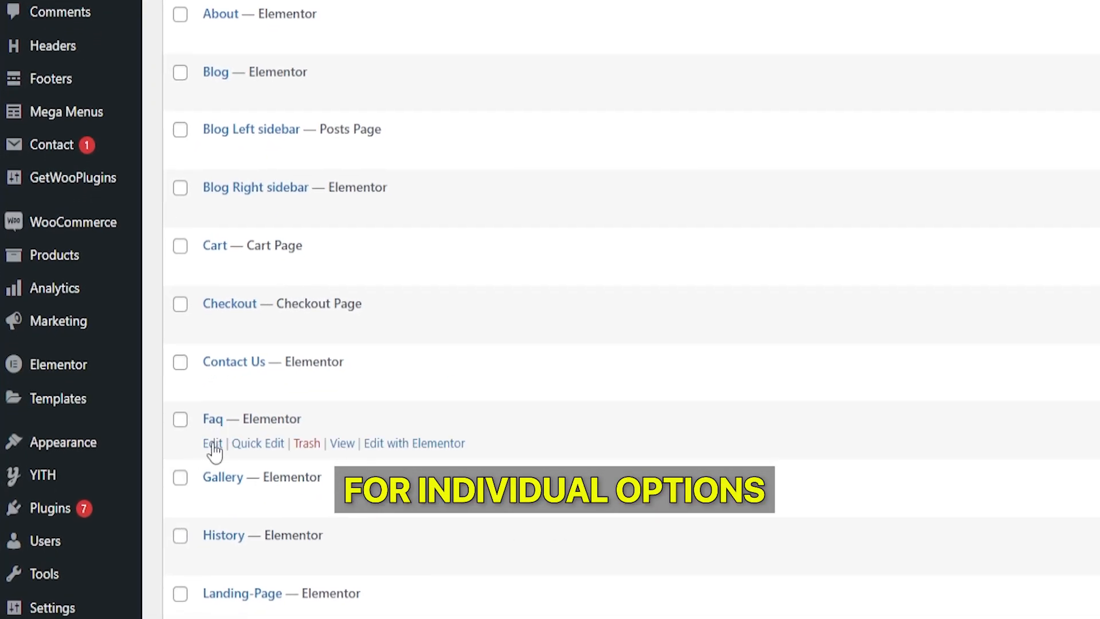
left_click(212, 442)
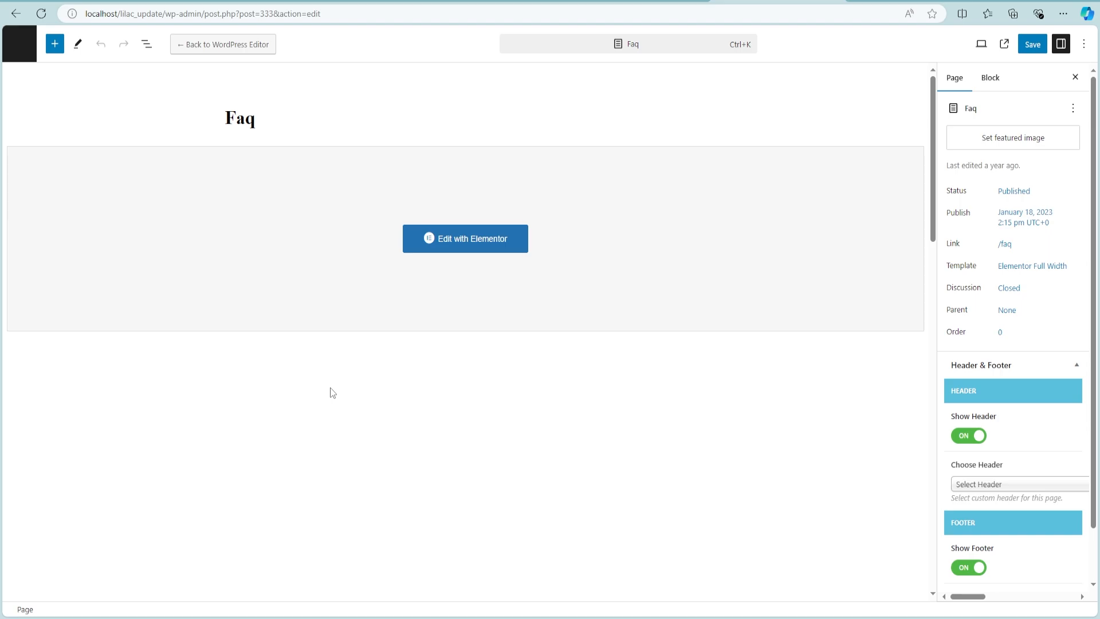
- Pick a new individual breadcrumb background image for the Faq page and save it
scroll("down", 3)
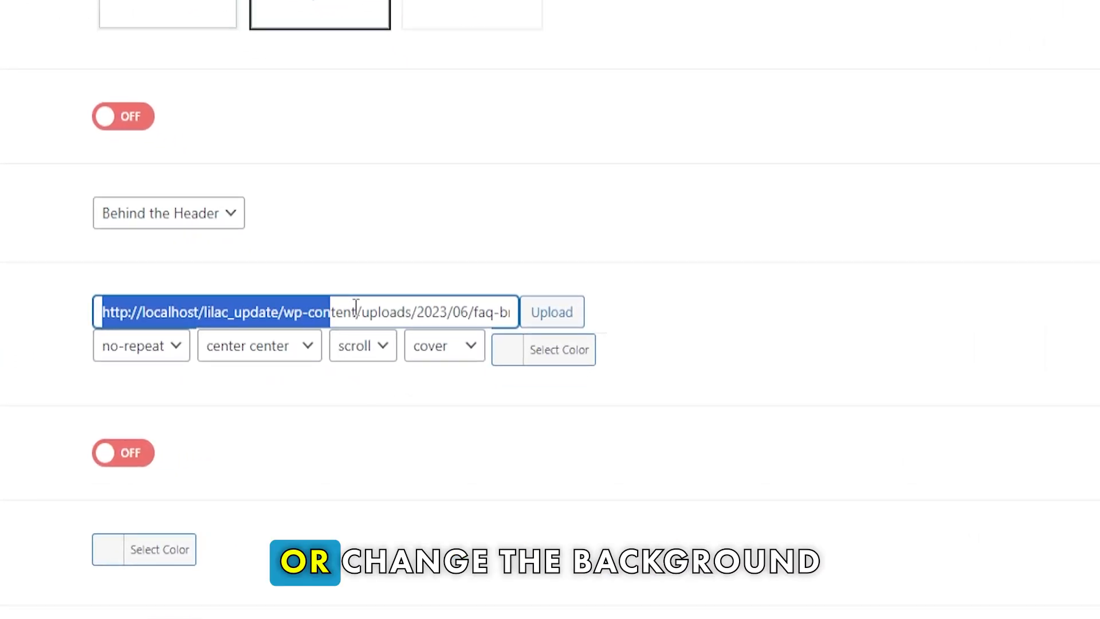
left_click(552, 312)
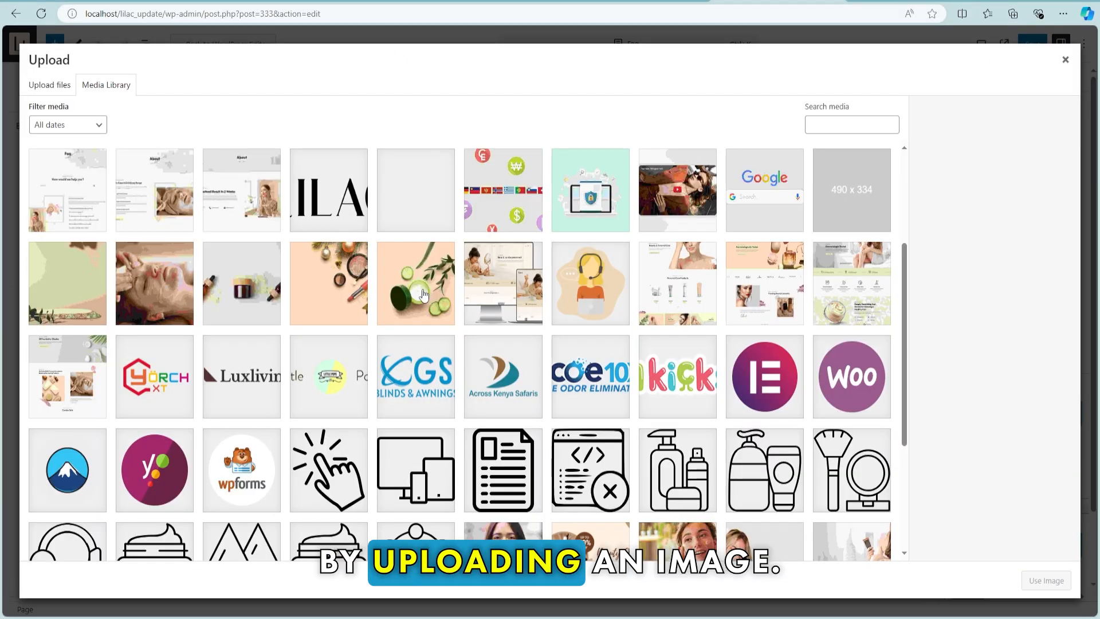
left_click(1065, 58)
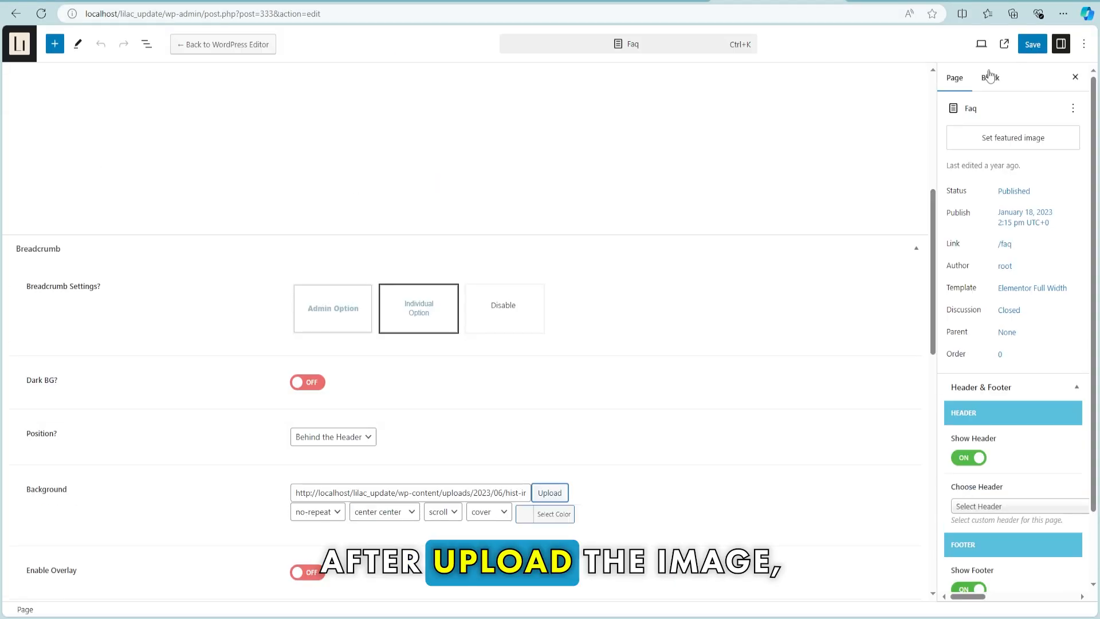
mouse_move(671, 294)
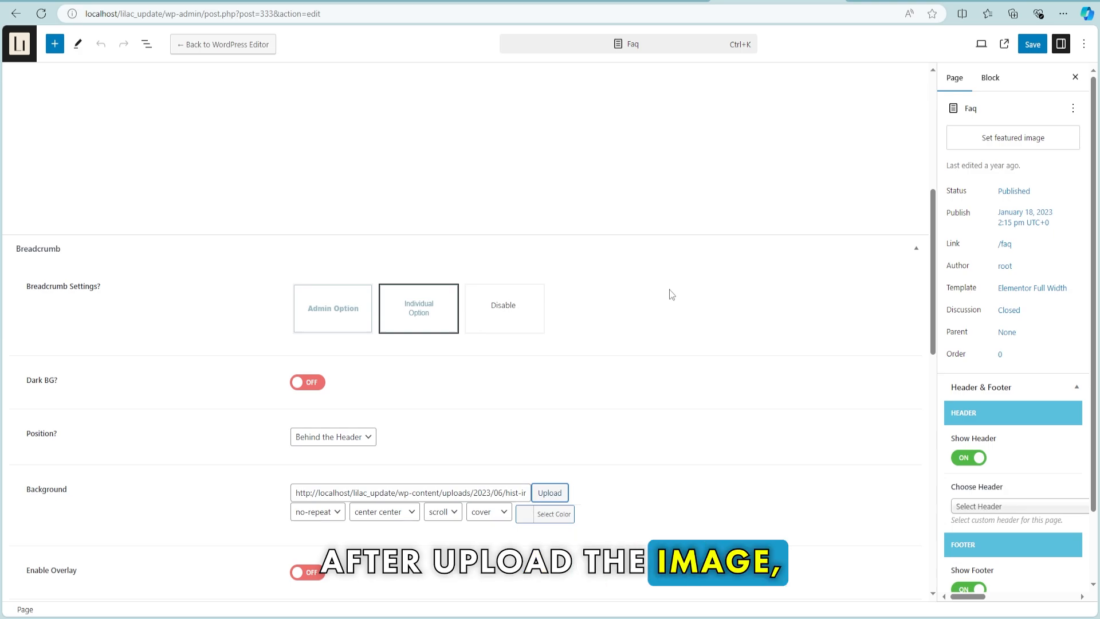
left_click(1031, 43)
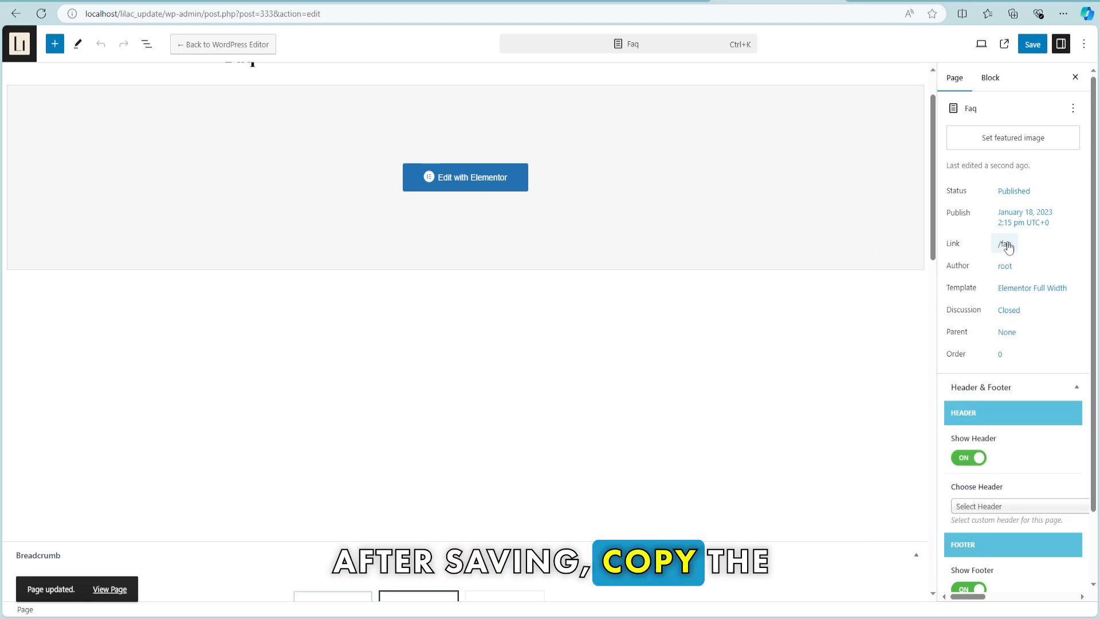
- View the live Faq page with its new botanical breadcrumb banner
left_click(1005, 243)
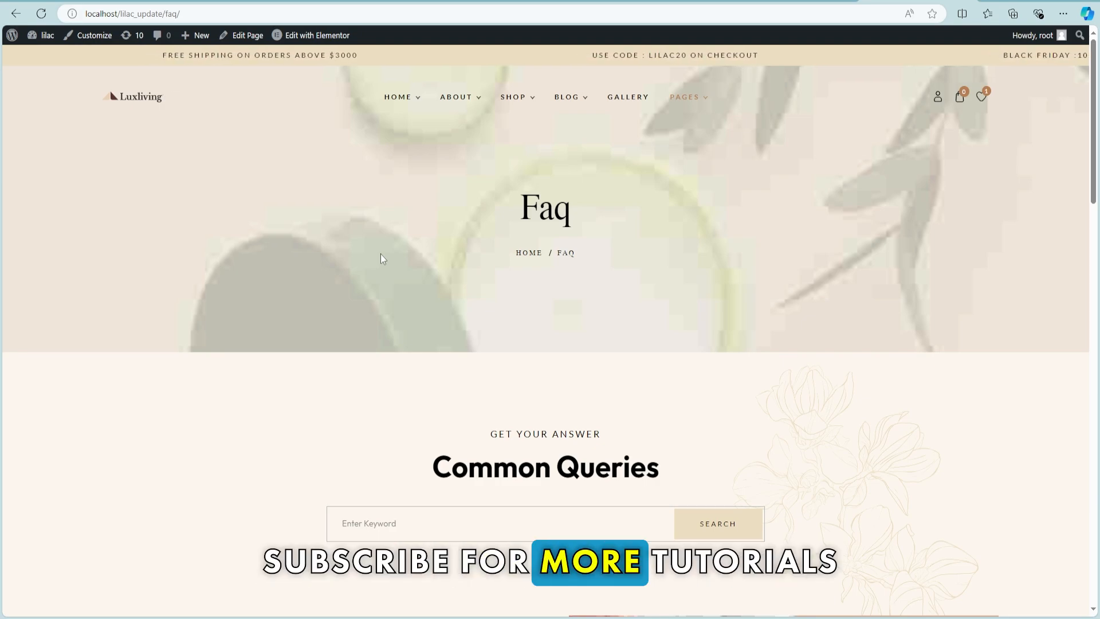
mouse_move(865, 163)
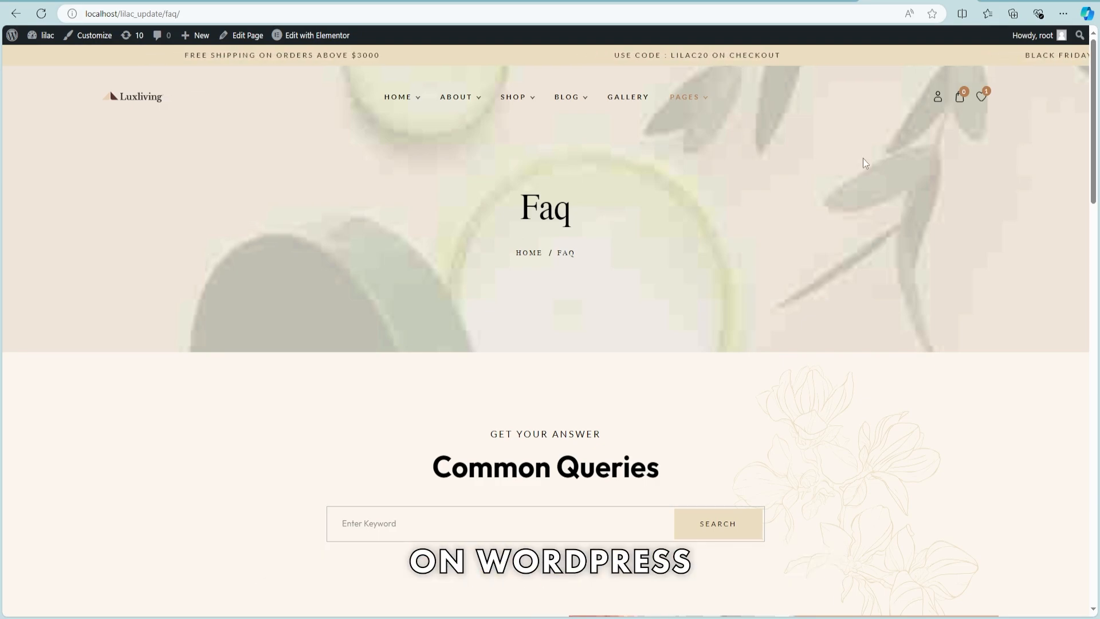